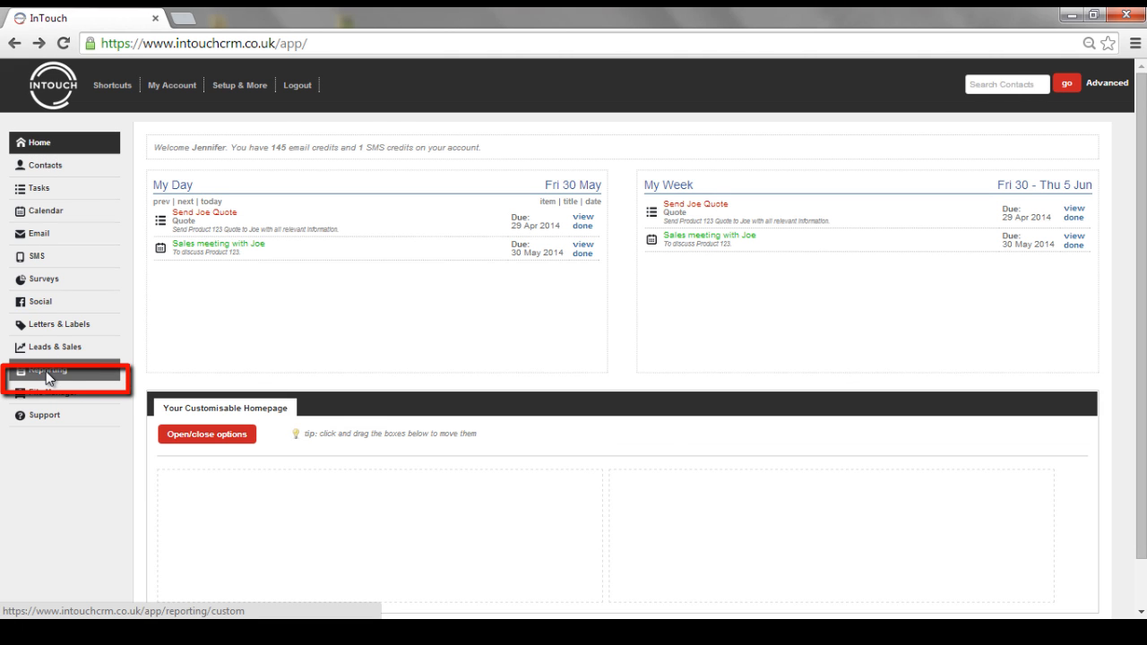
- Go to the Reporting area to see the empty Custom Reports list
click(47, 370)
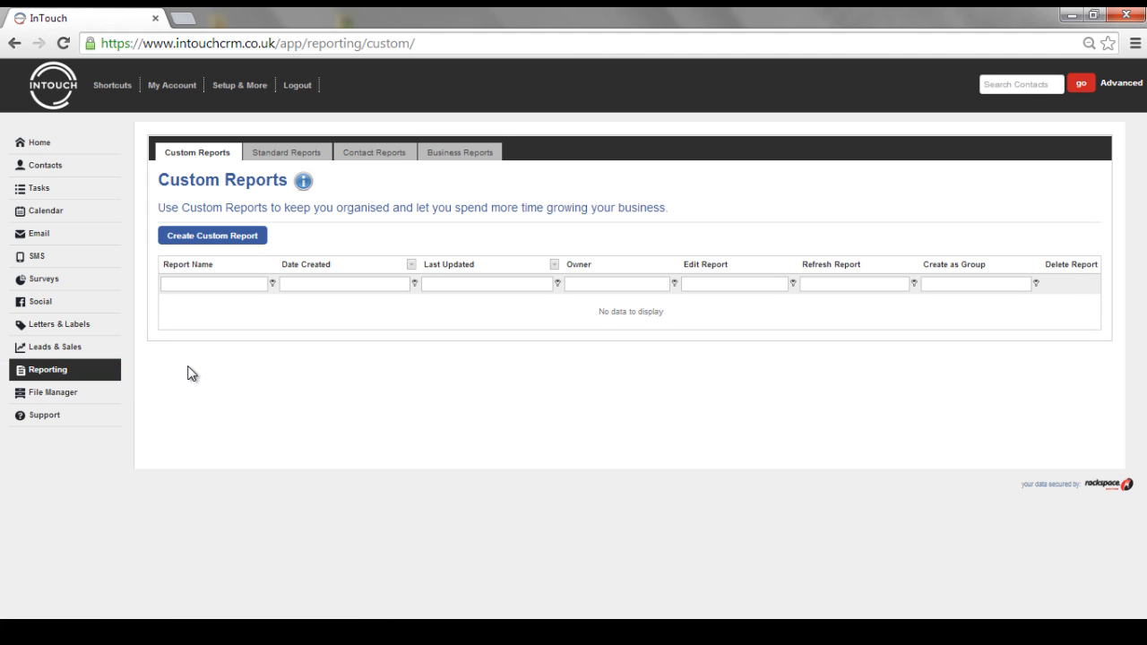
mouse_move(211, 234)
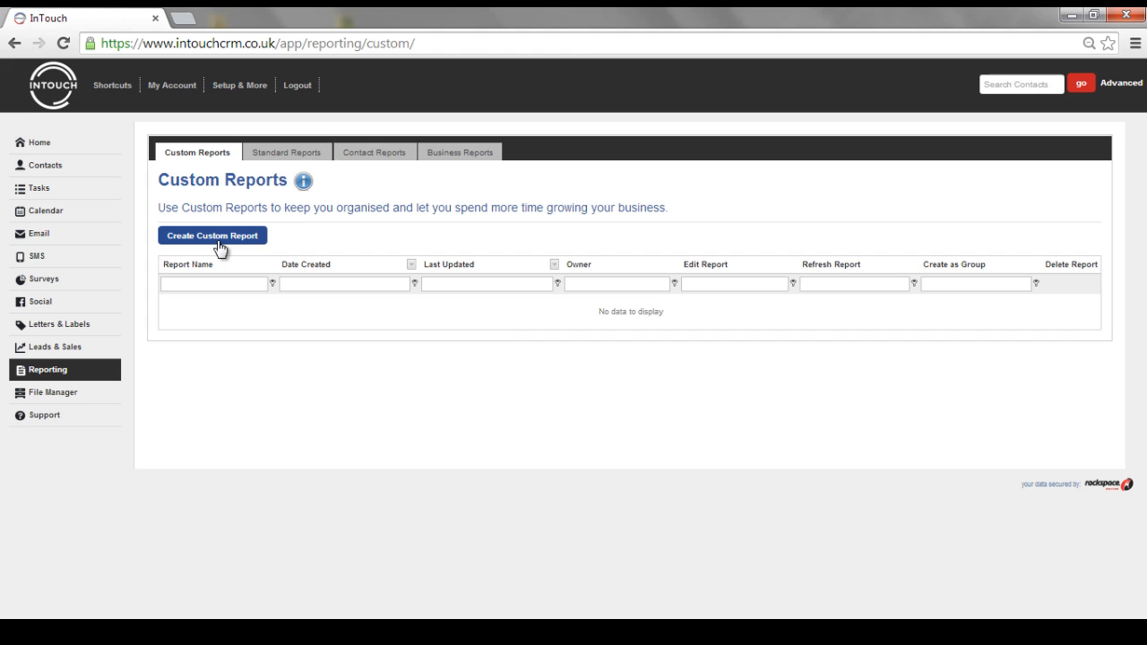
- Begin a new custom report at the Data Fields of Interest step
click(211, 235)
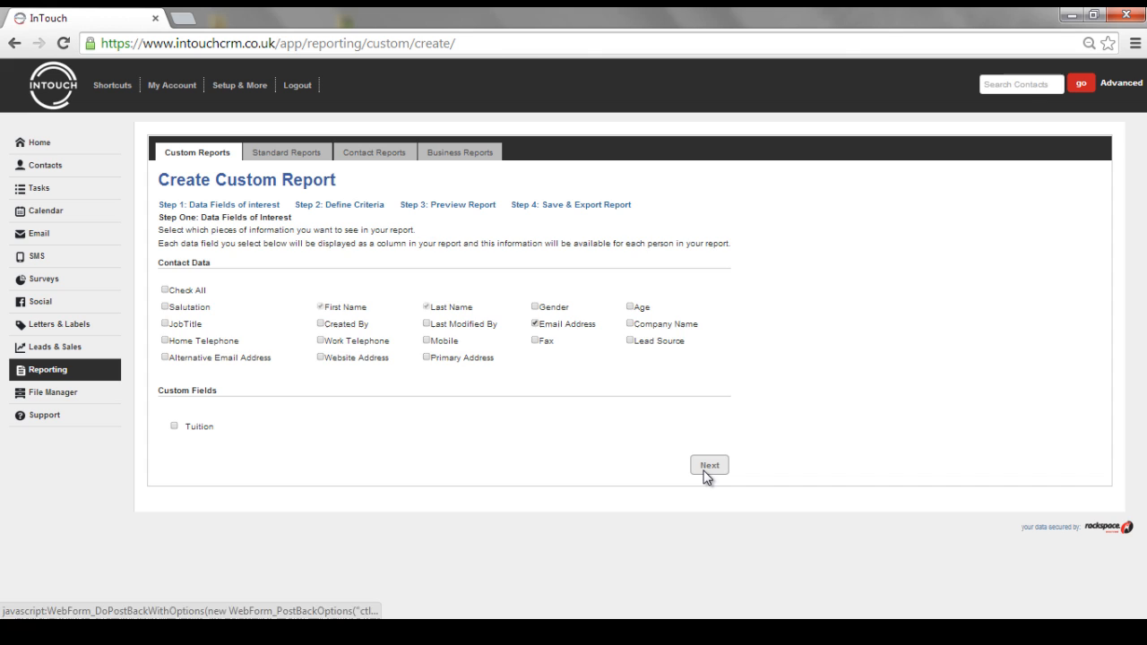
- Advance to report criteria and expand the Custom Fields, Leads/Sales, Communications and Groups sections
click(710, 464)
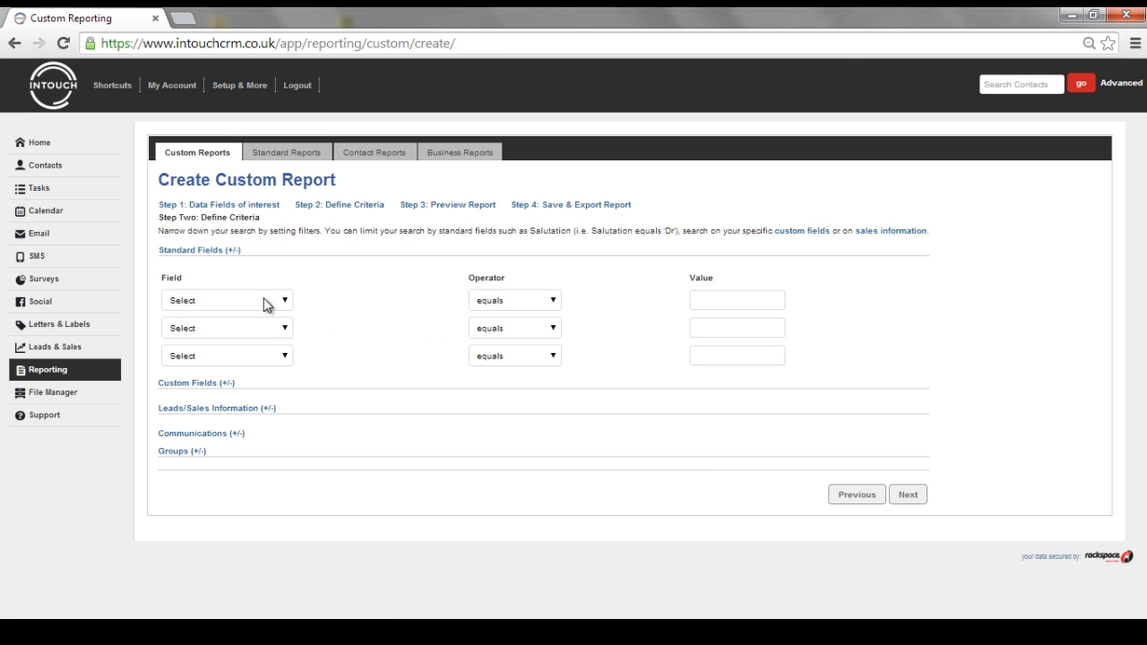
click(190, 250)
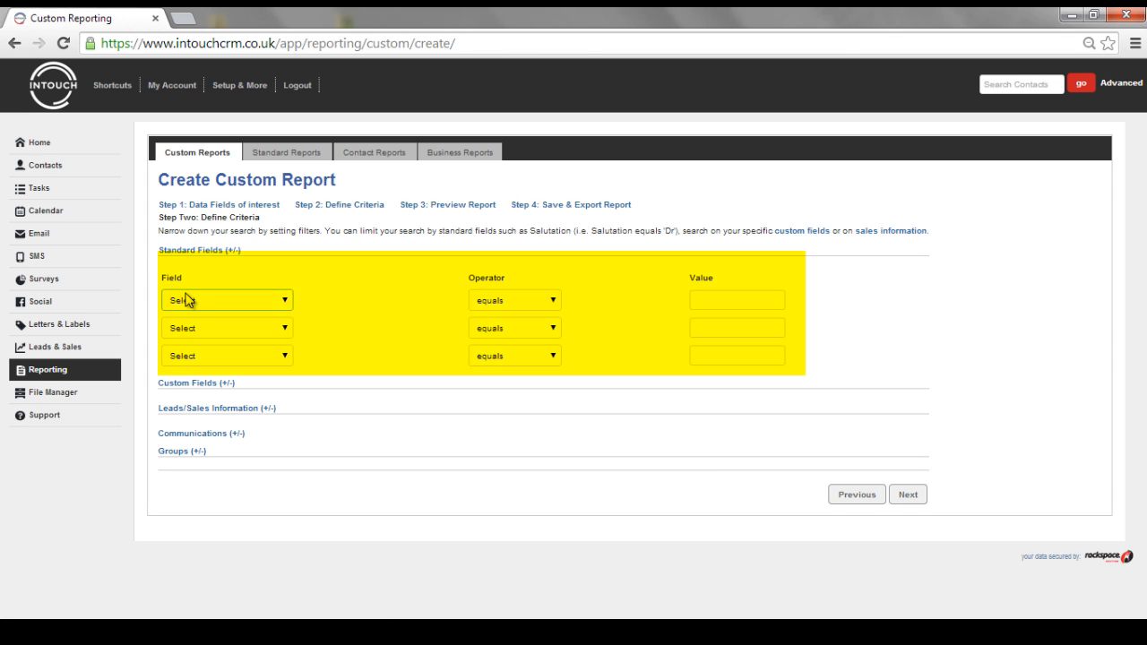
mouse_move(197, 383)
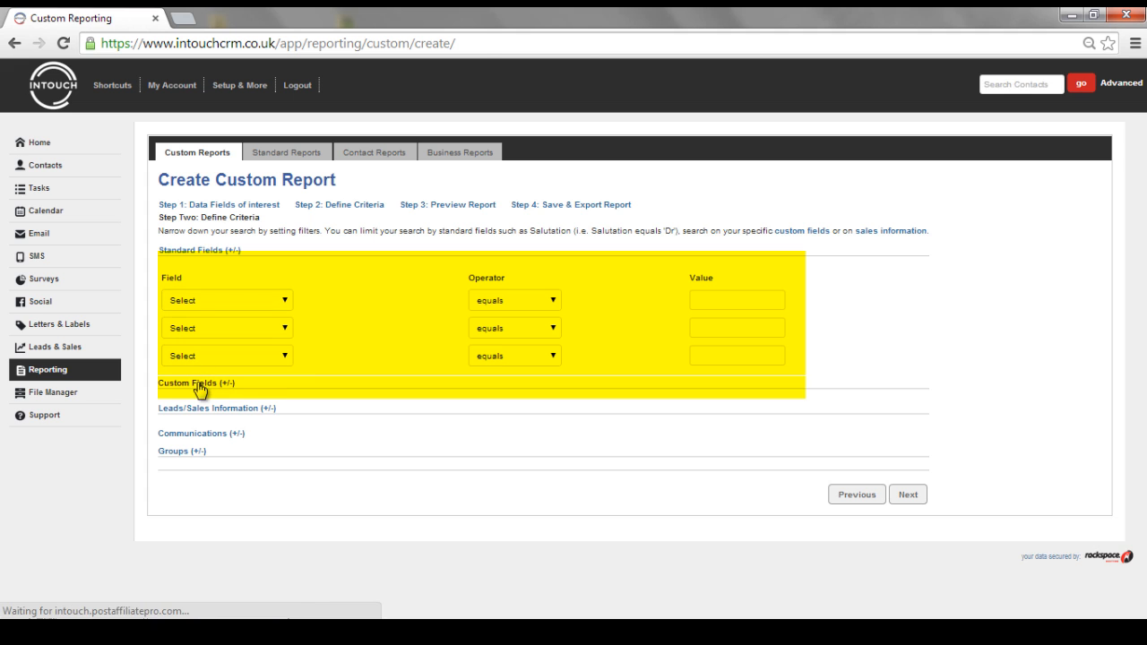
click(195, 383)
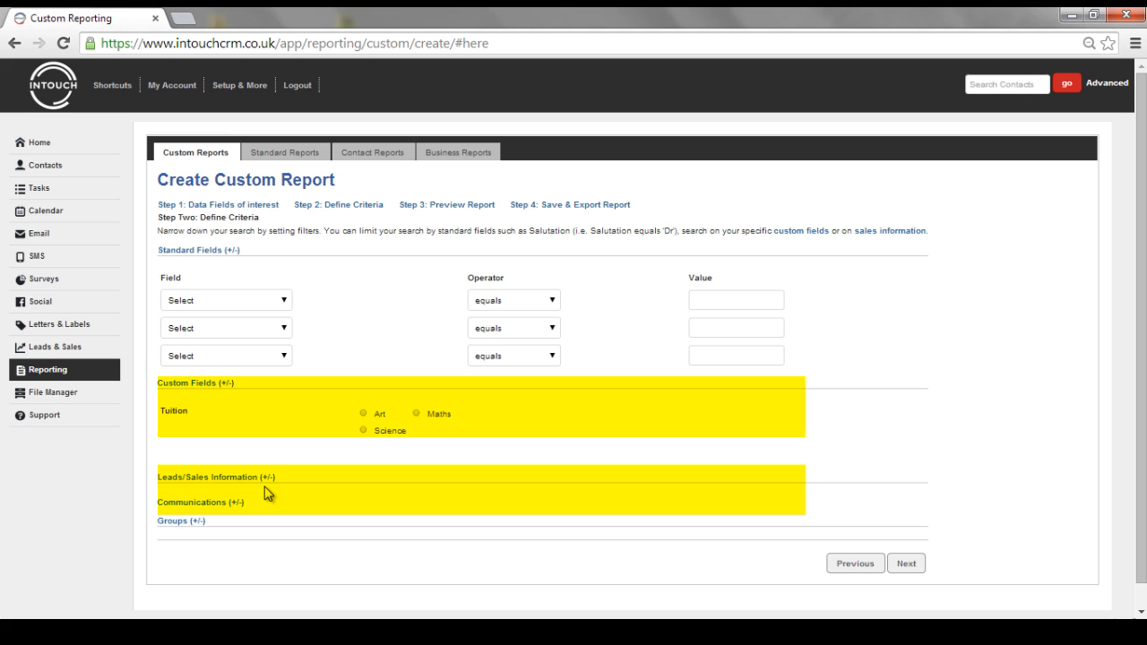
click(195, 383)
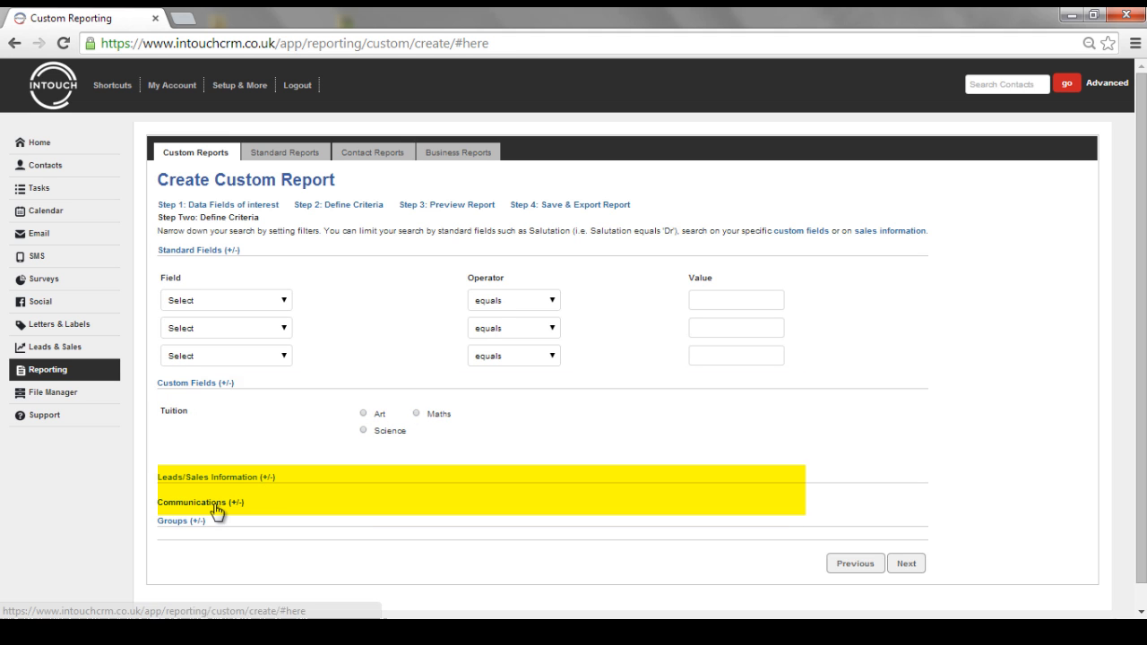
click(201, 502)
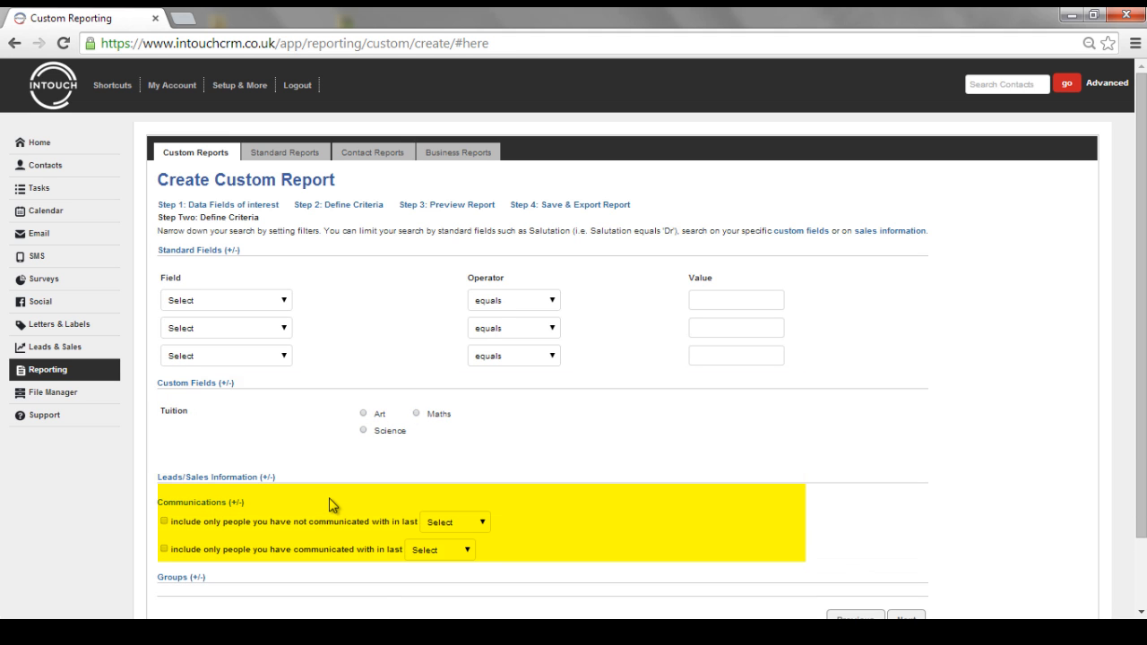
mouse_move(176, 582)
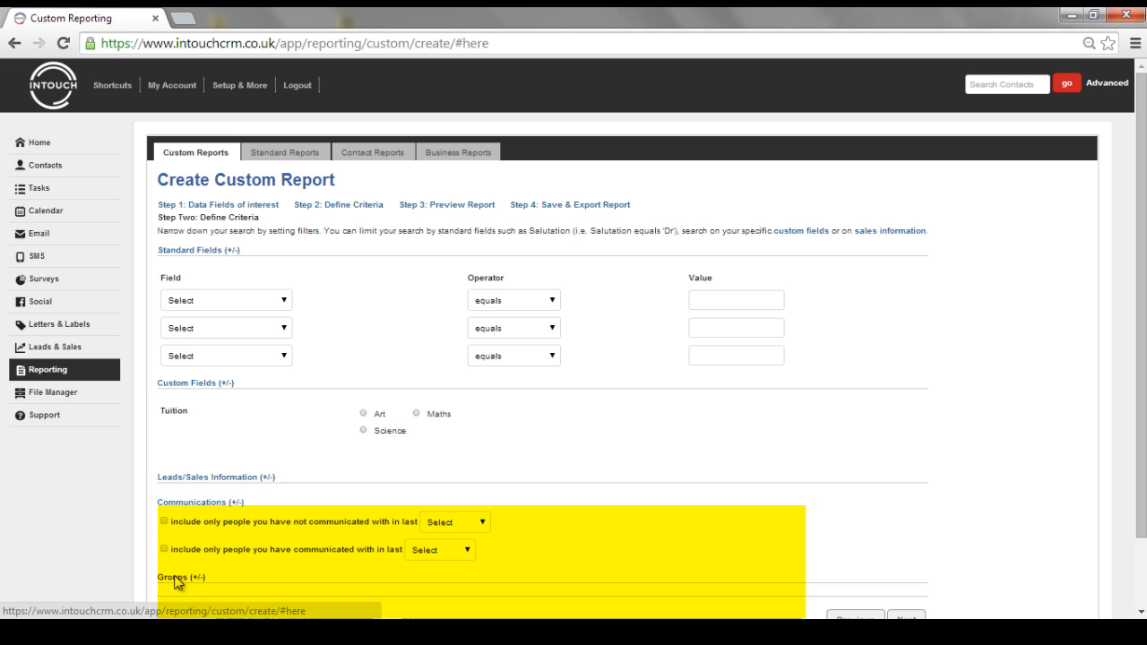
click(180, 577)
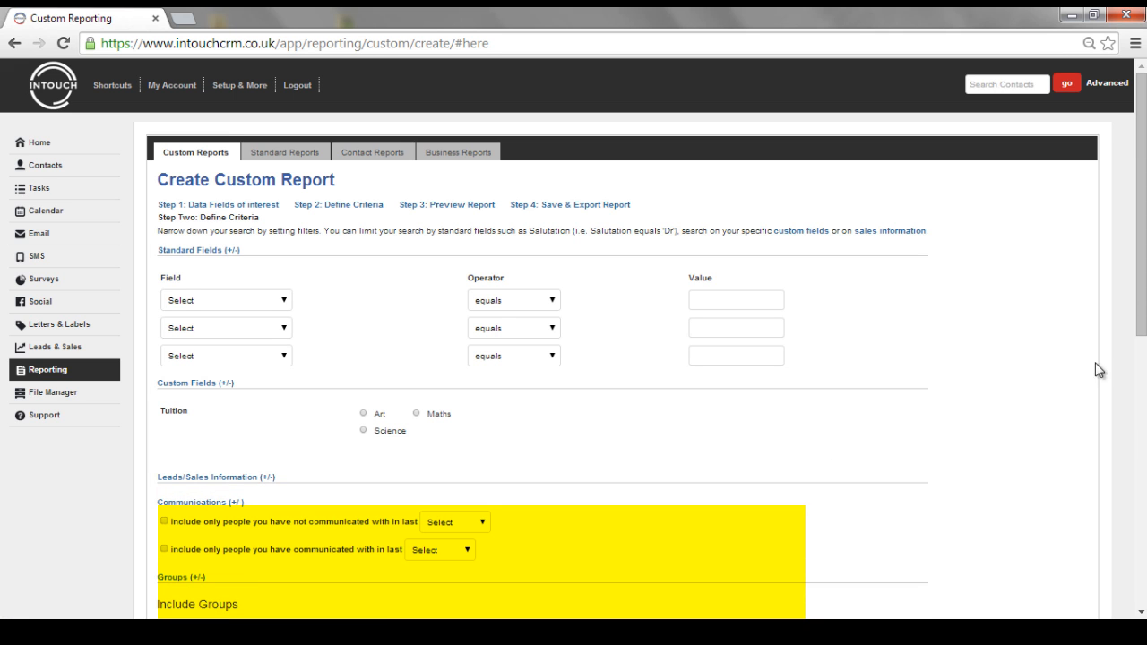
scroll(down, 3)
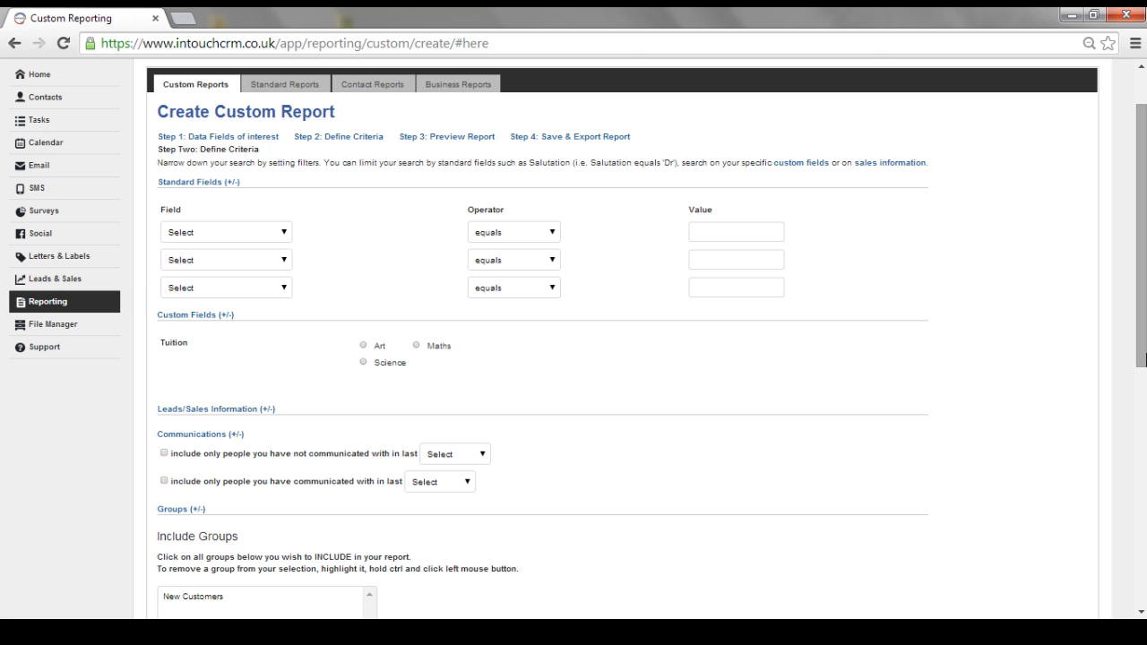
mouse_move(339, 269)
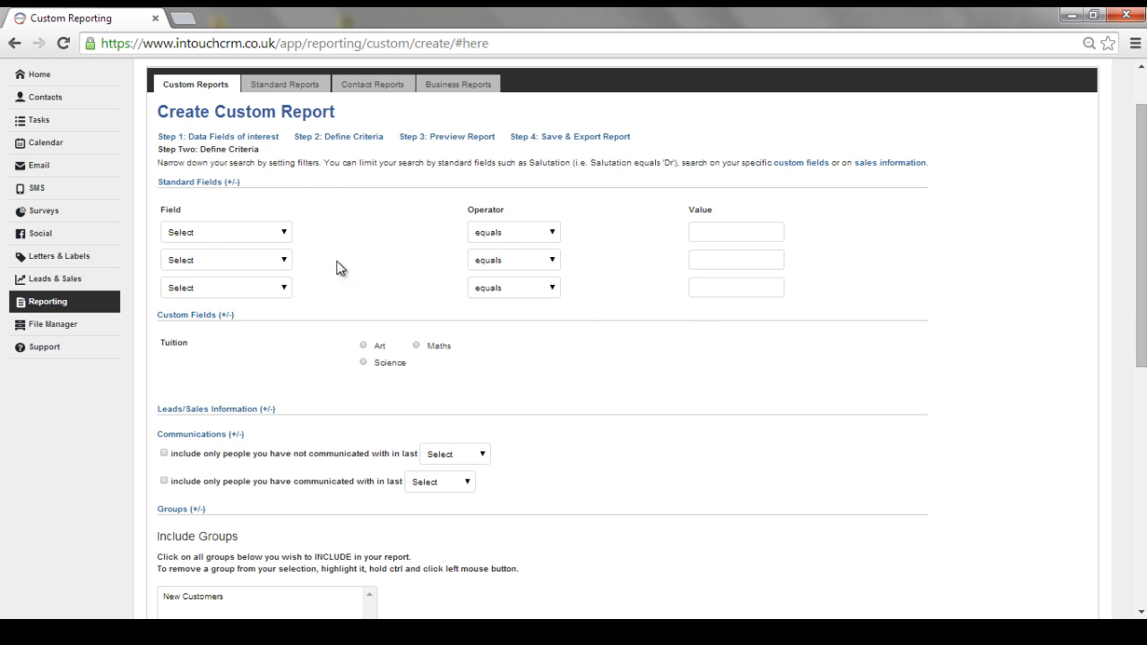
- Add the criterion Lead Source equals 4networking and continue past criteria
click(226, 233)
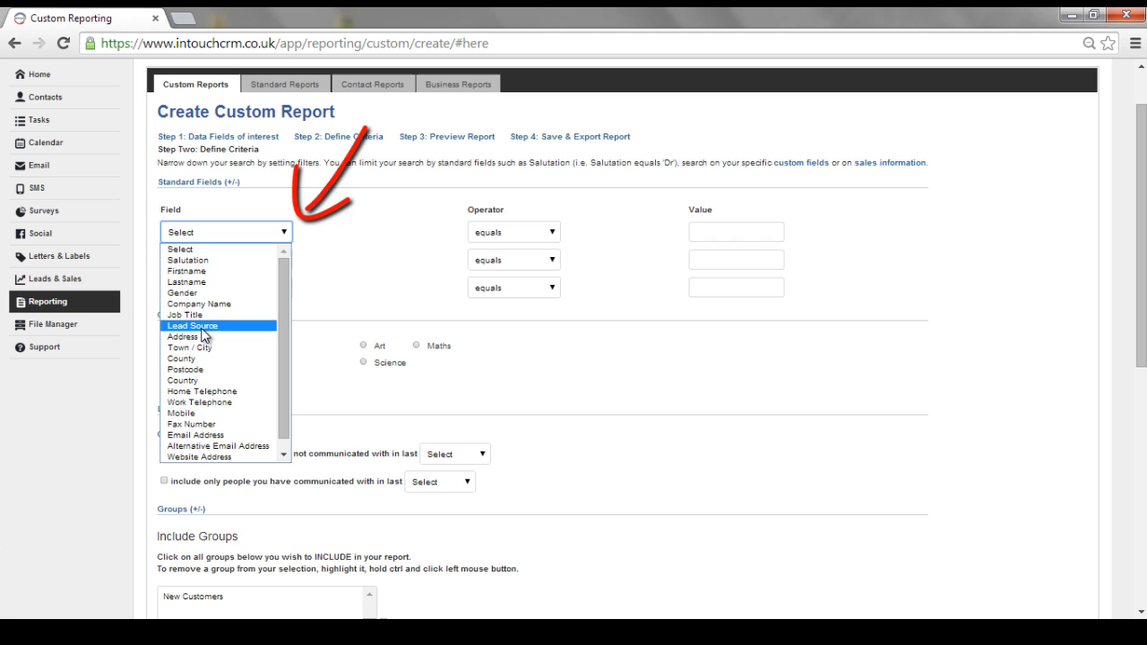
click(190, 326)
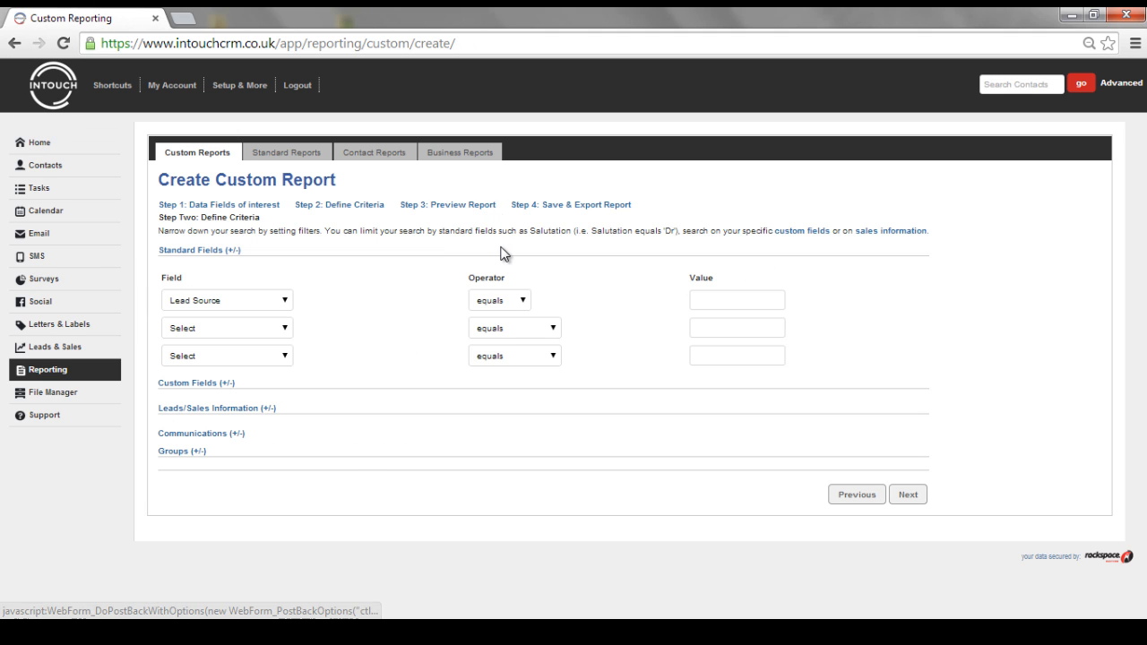
click(499, 299)
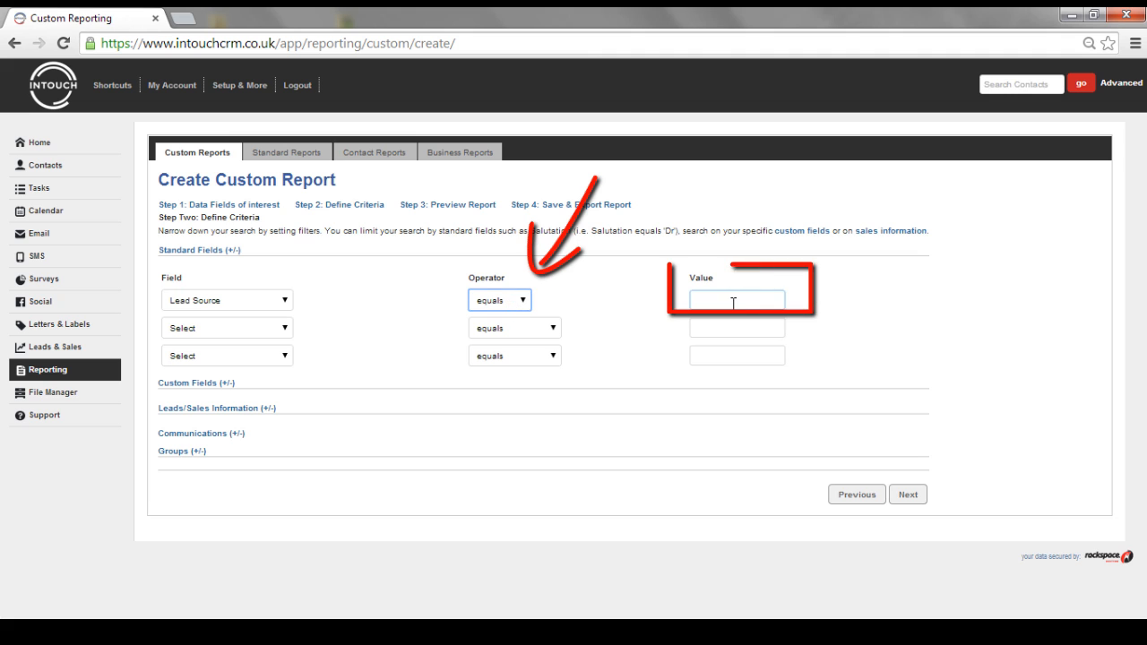
text(4)
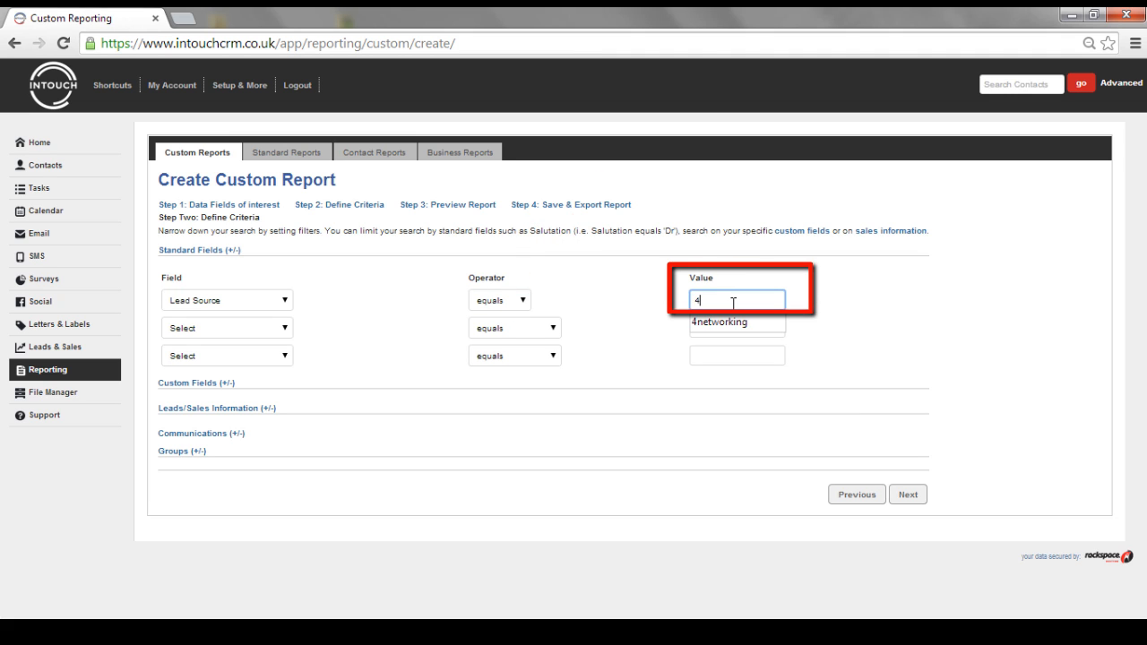
click(737, 323)
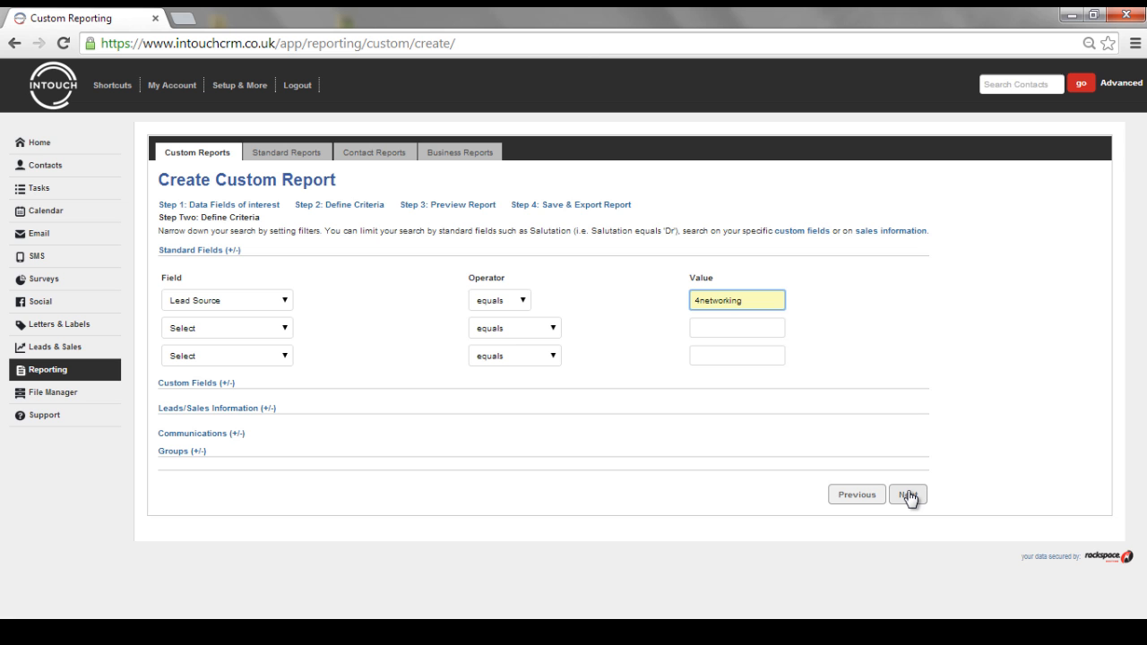
click(907, 495)
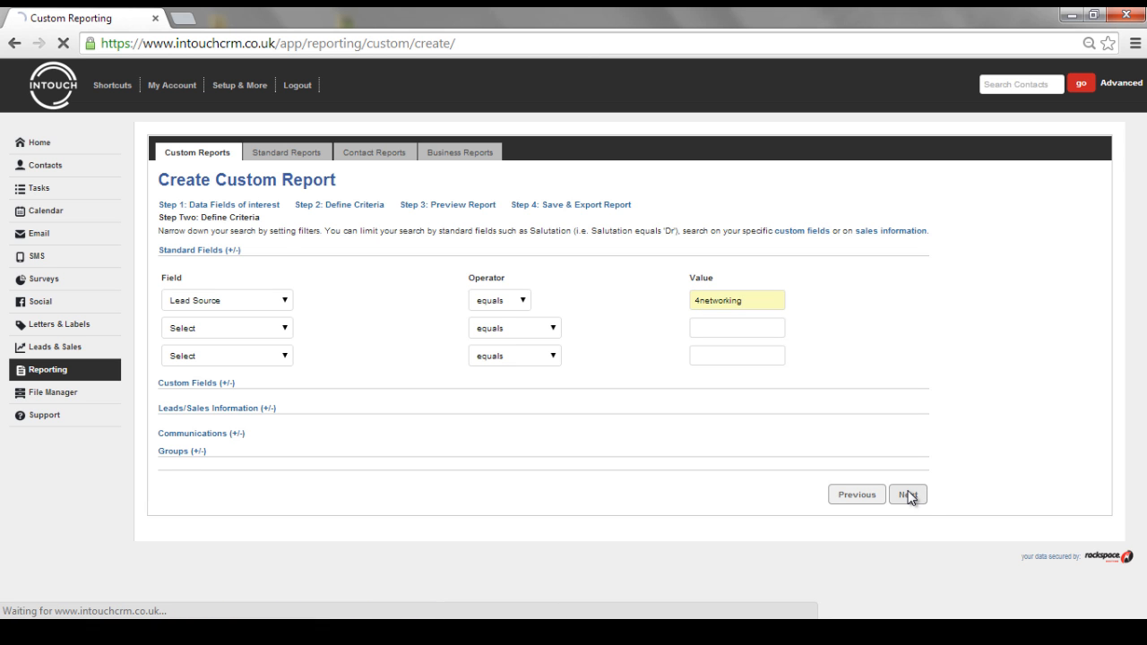
- Continue to the preview listing the four matching contacts
click(907, 494)
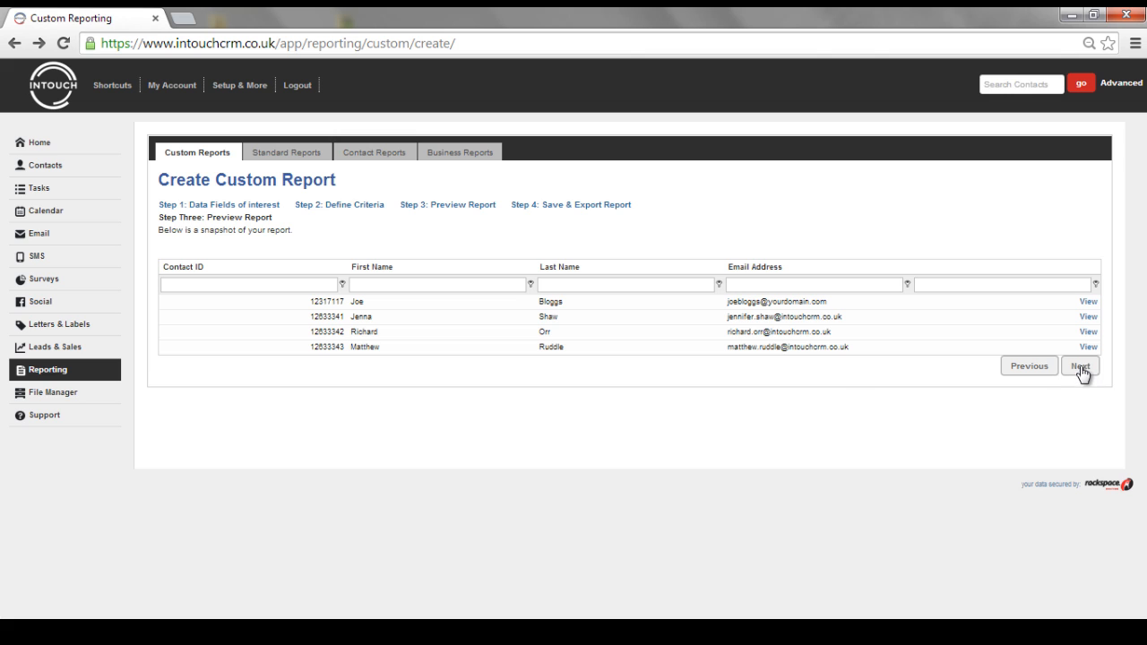
- Name the report 4networking, grant viewing rights to the listed user, and save it
click(1079, 366)
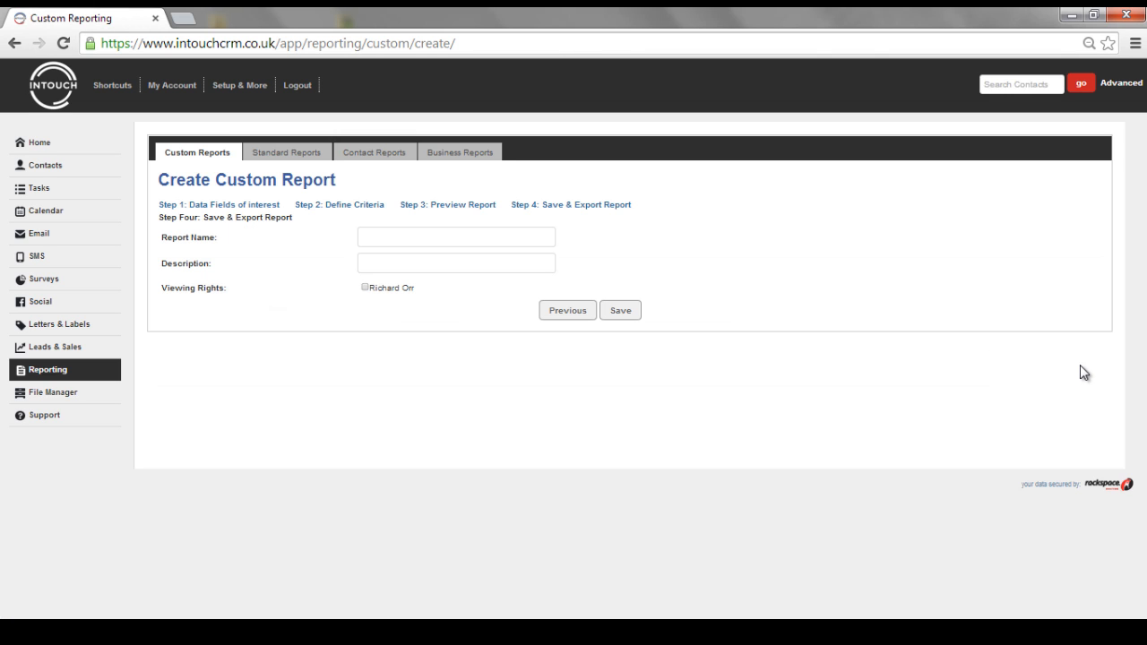
click(455, 237)
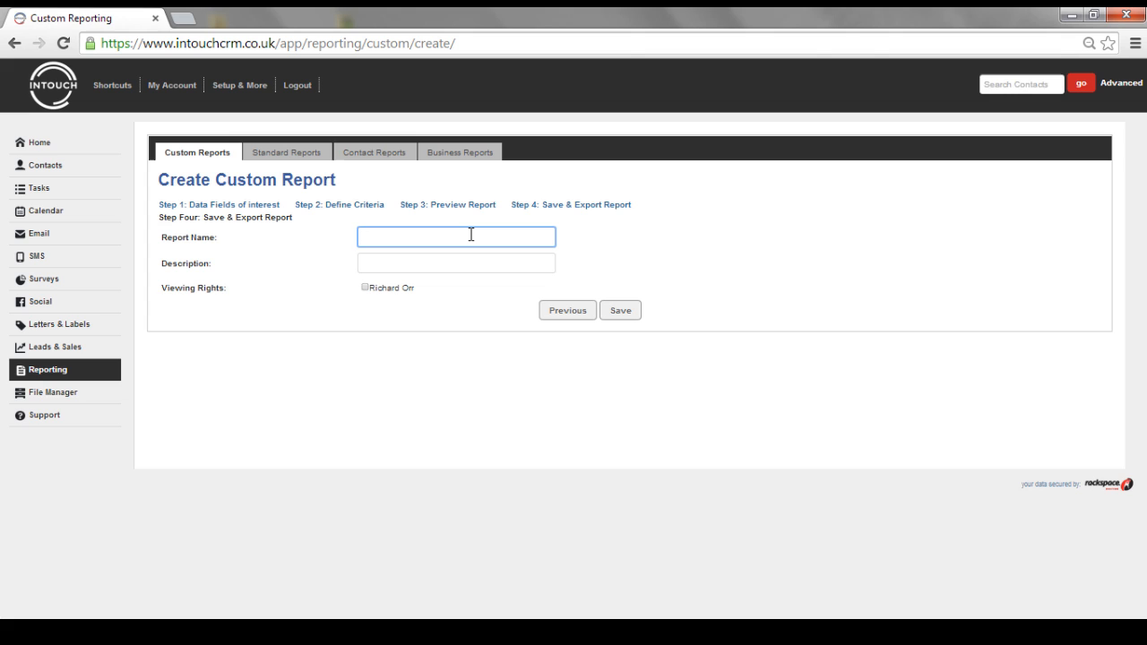
text(4networking)
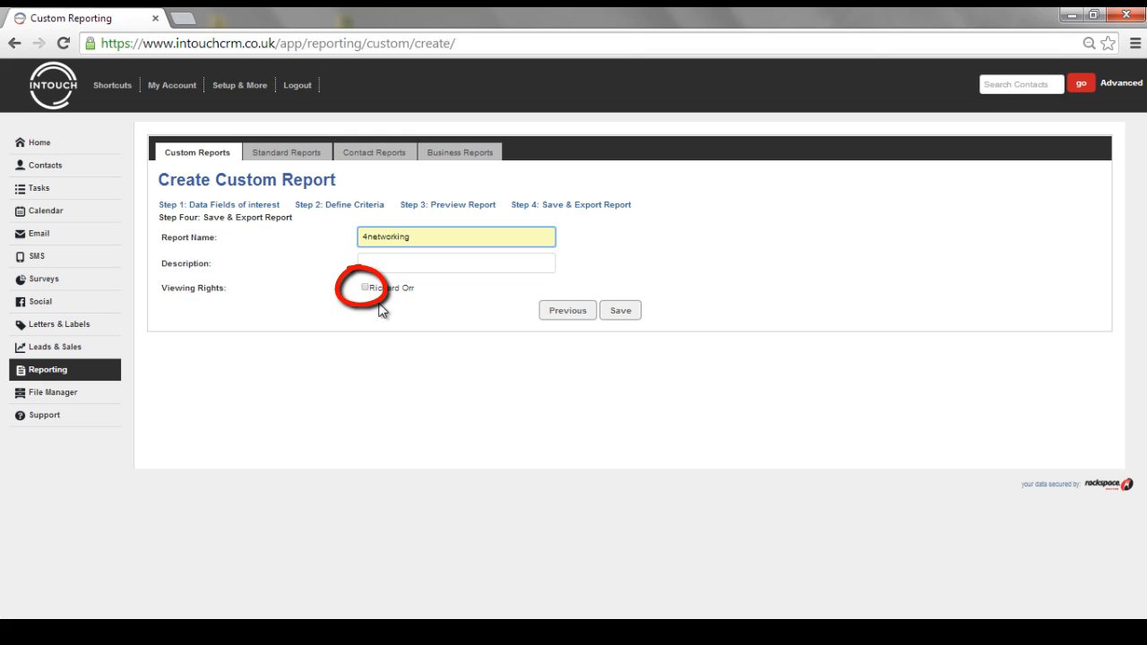
click(455, 237)
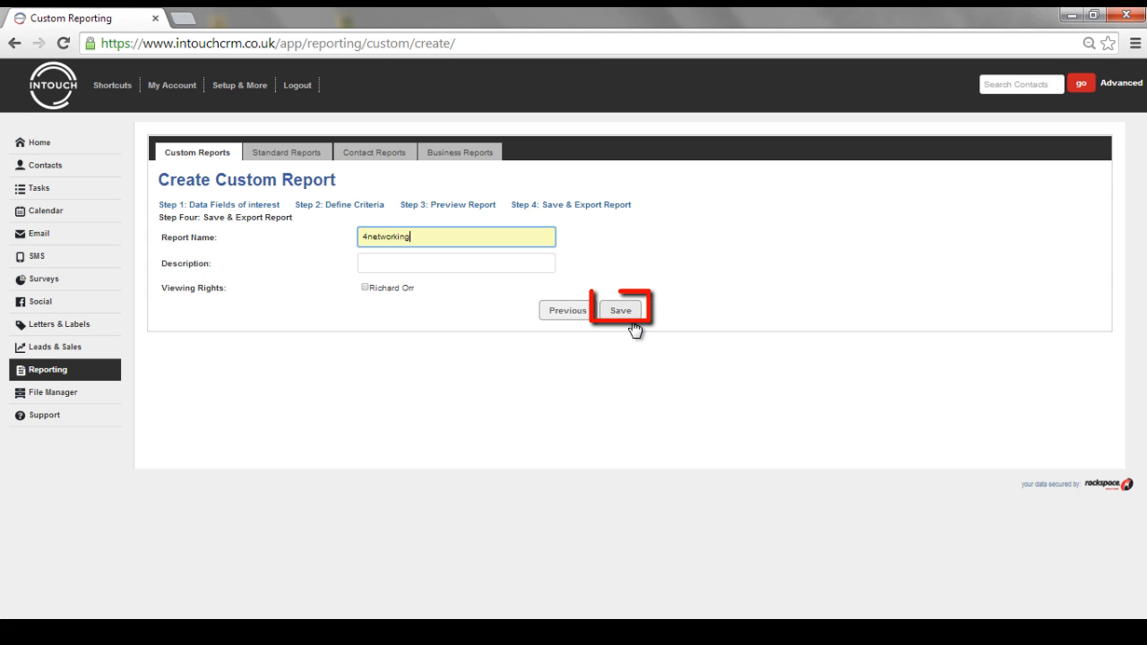
click(620, 308)
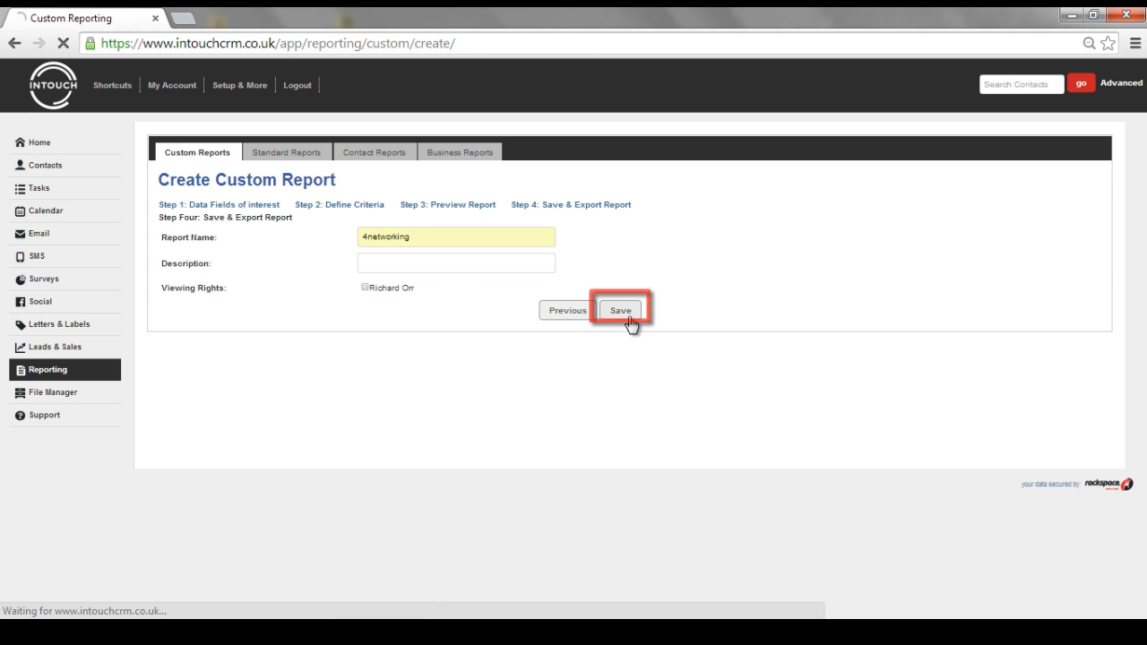
- Confirm the save and return to Custom Reports, now listing the scheduled 4networking report
click(620, 310)
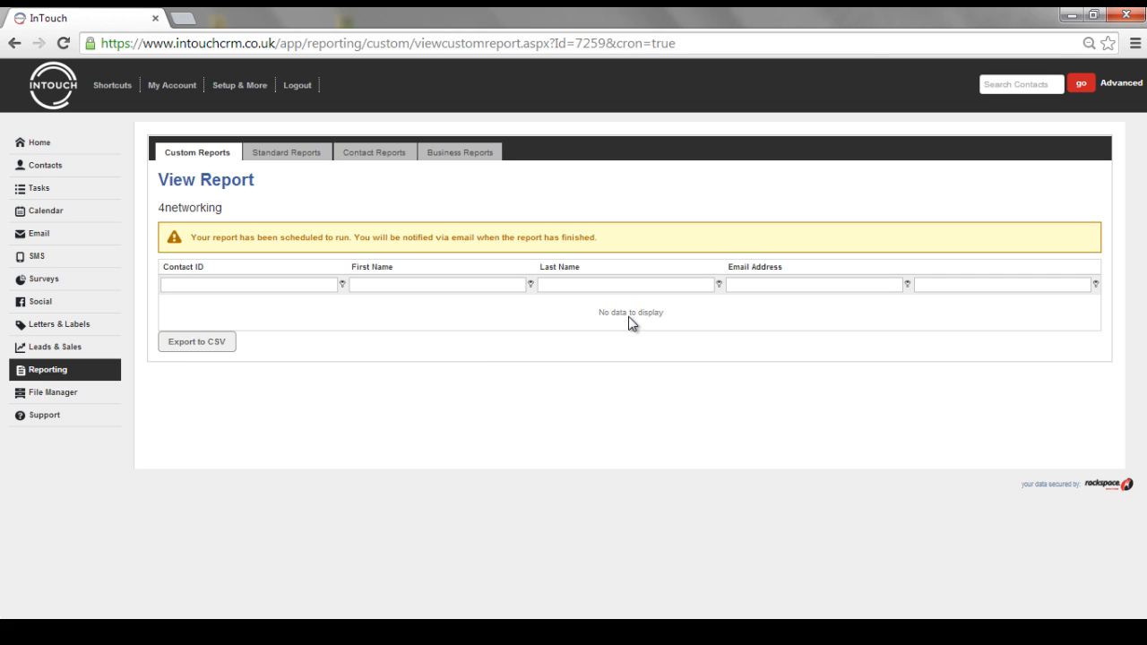
mouse_move(233, 217)
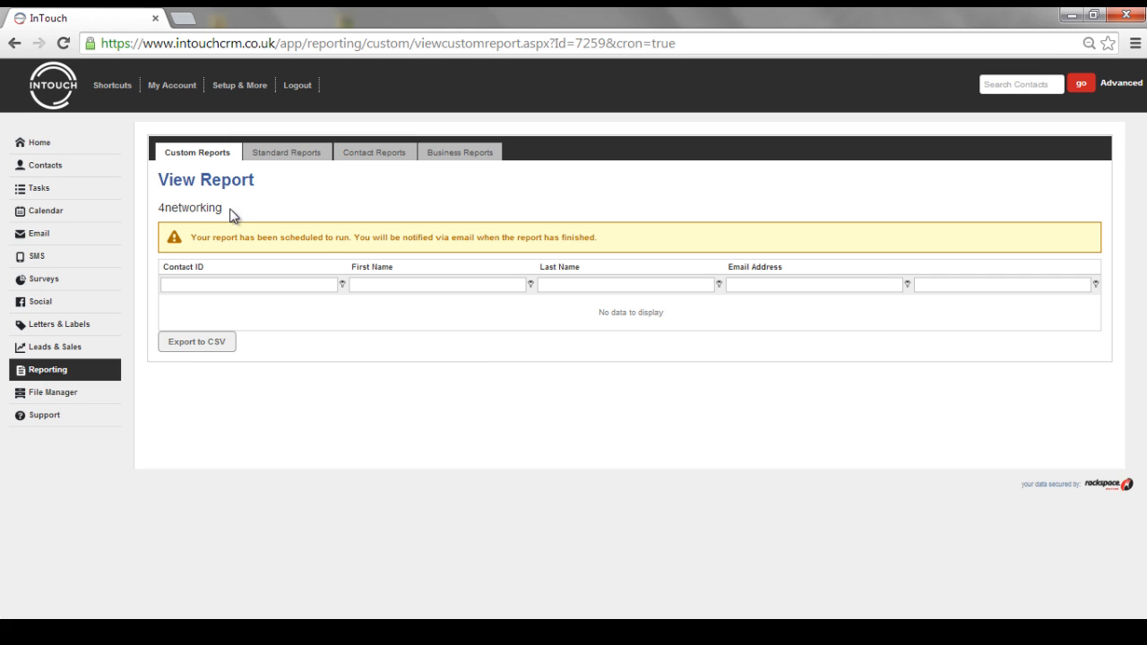
click(197, 150)
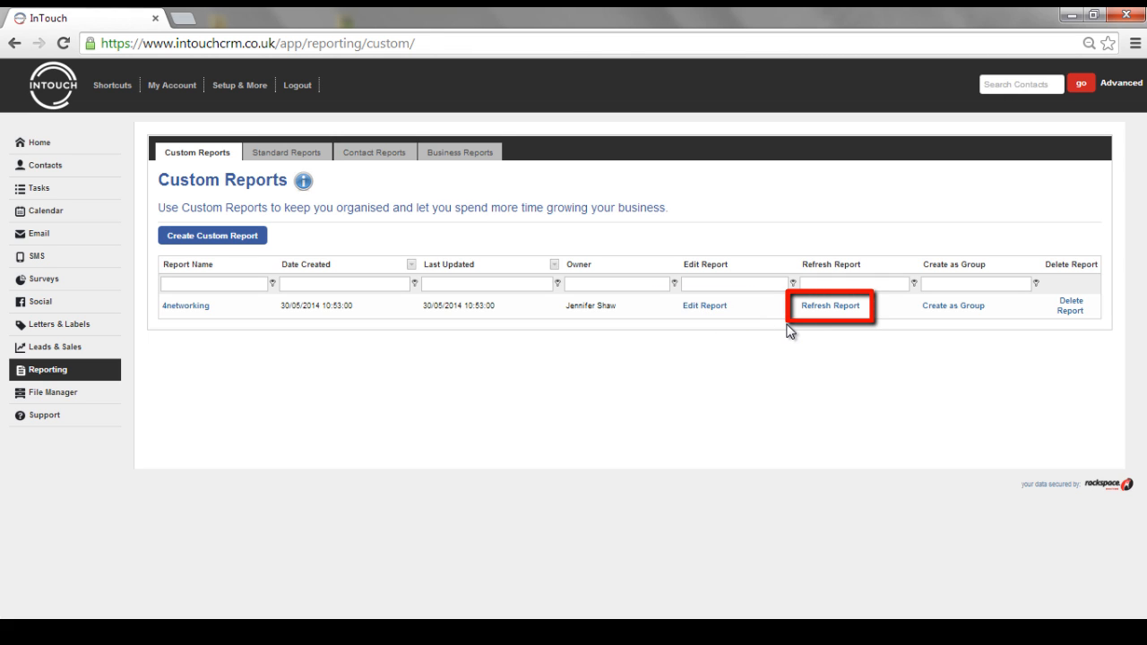
mouse_move(848, 335)
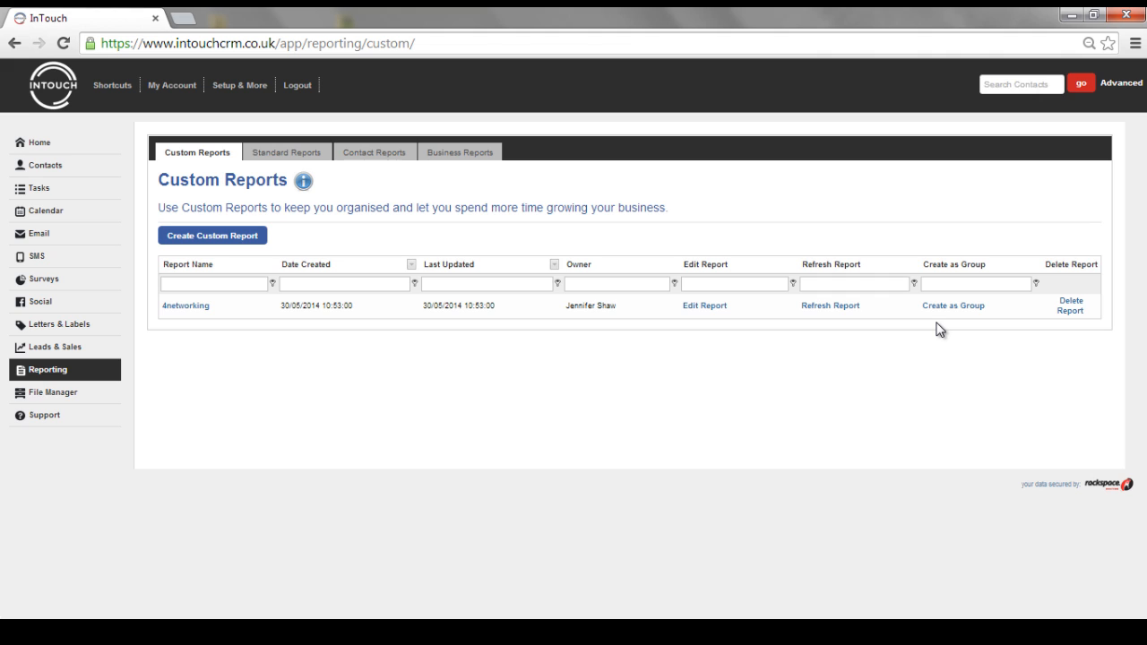
mouse_move(38, 233)
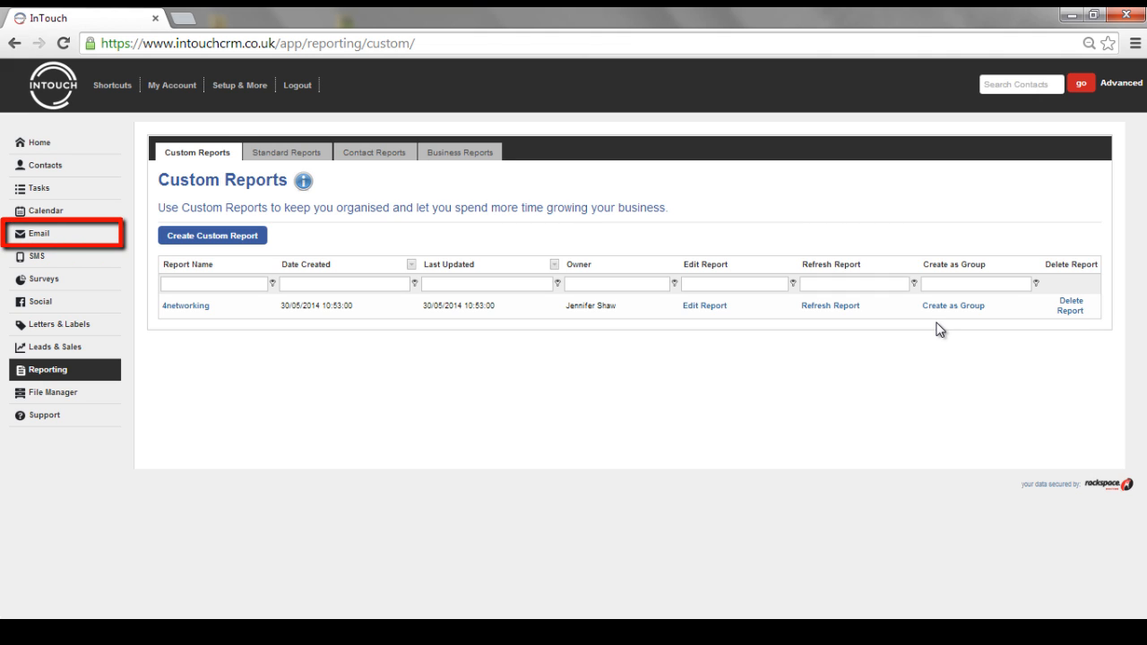